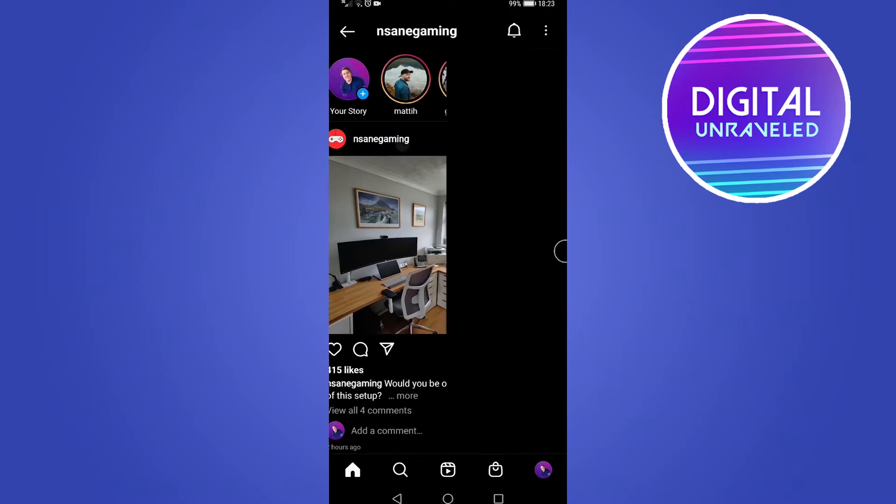
Go to the nsanegaming profile from its post in the home feed.
{"action": "left_click", "coordinate": [381, 139]}
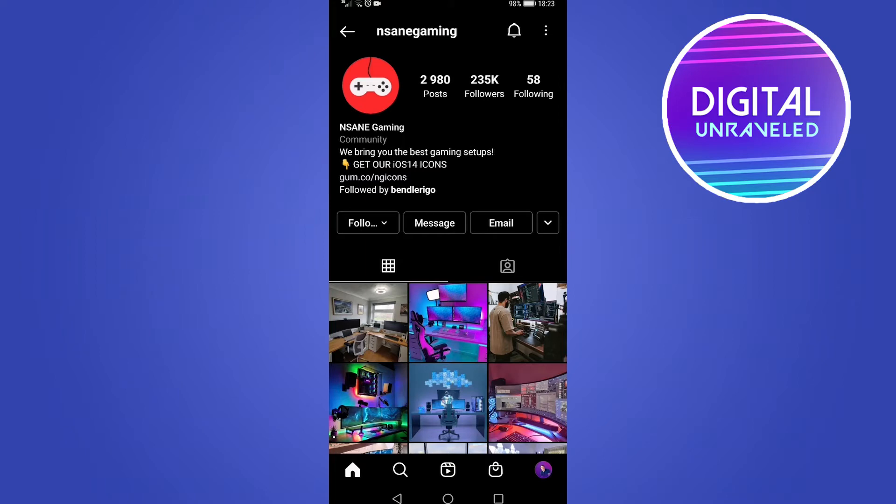
Choose Report from the nsanegaming profile's three-dot options menu.
{"action": "left_click", "coordinate": [546, 30]}
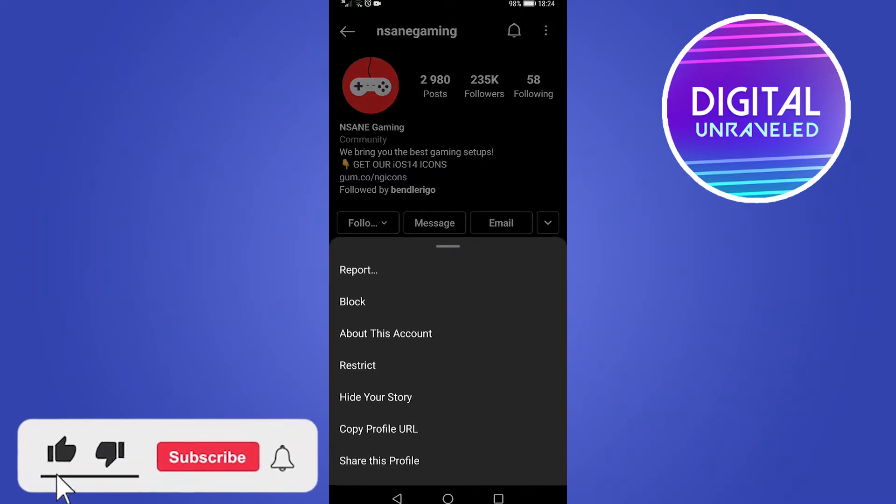
{"action": "left_click", "coordinate": [209, 458]}
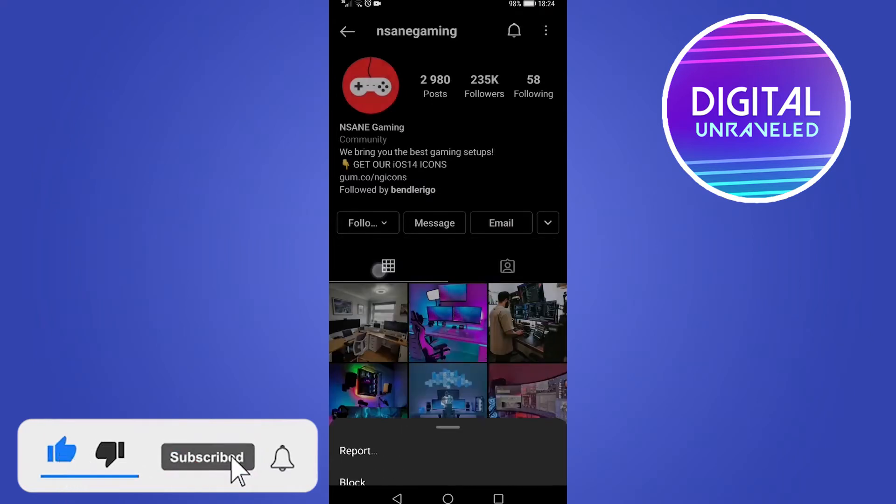
Select Report Account on the Report sheet to reach the reason question.
{"action": "left_click", "coordinate": [358, 451]}
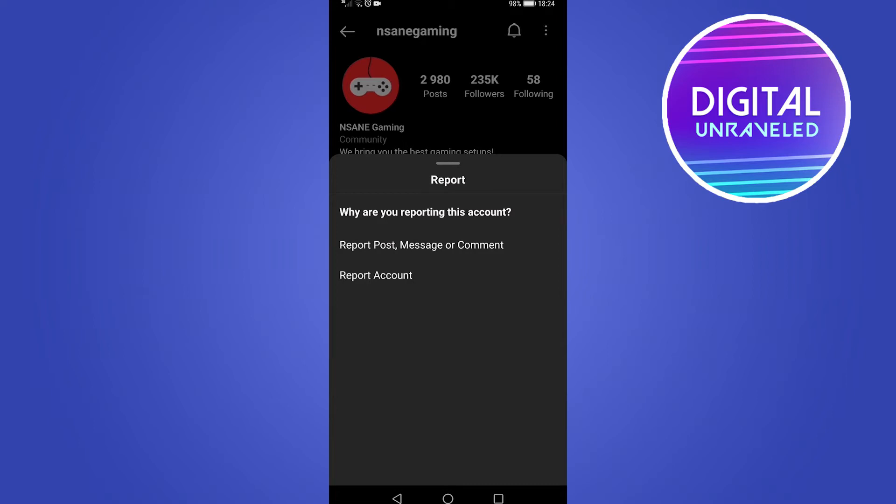
{"action": "left_click", "coordinate": [394, 288]}
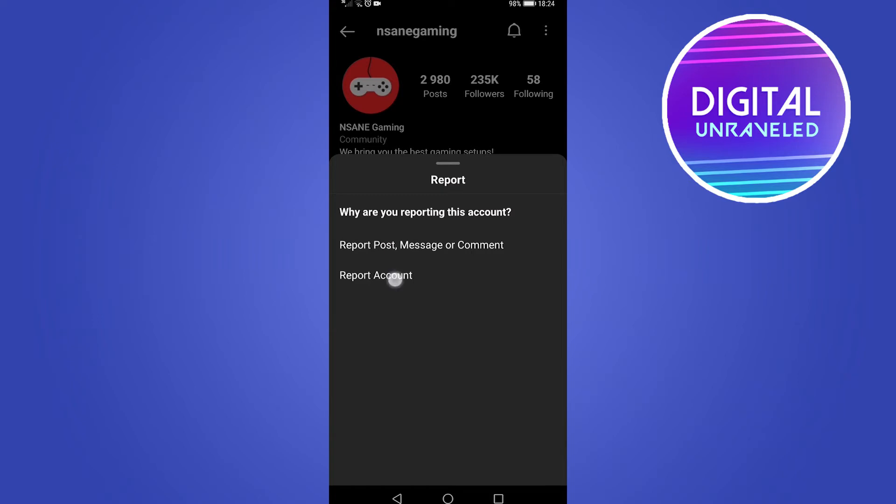
{"action": "left_click", "coordinate": [394, 286]}
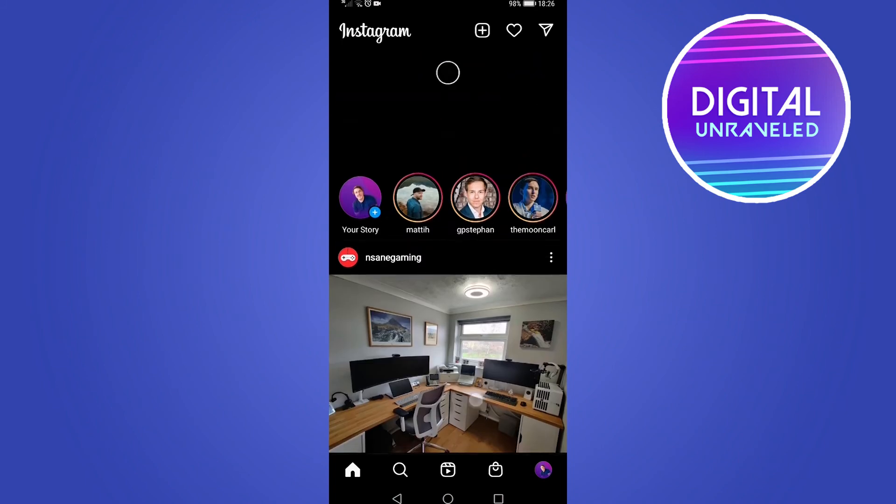
Refresh the home feed and scroll through the newly loaded posts to kevinhart4real's.
{"action": "scroll", "scroll_direction": "down", "scroll_amount": 3}
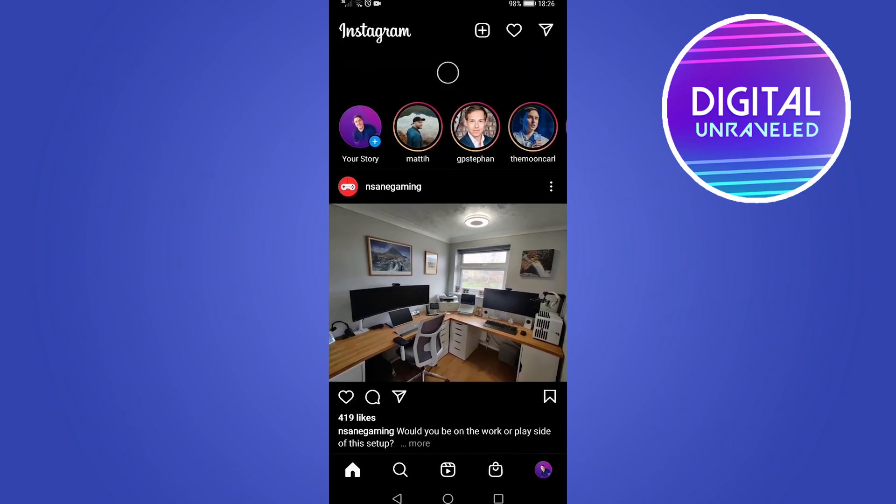
{"action": "scroll", "scroll_direction": "down", "scroll_amount": 3}
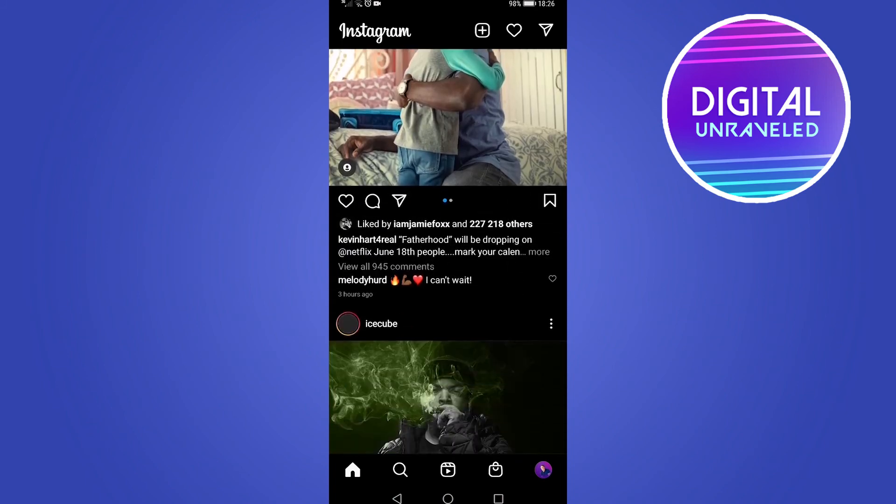
{"action": "scroll", "scroll_direction": "down", "scroll_amount": 3}
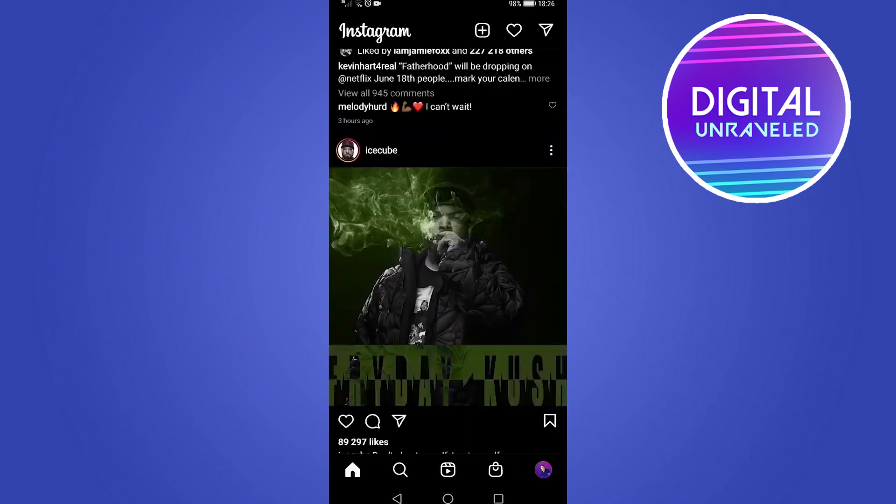
{"action": "scroll", "scroll_direction": "down", "scroll_amount": 3}
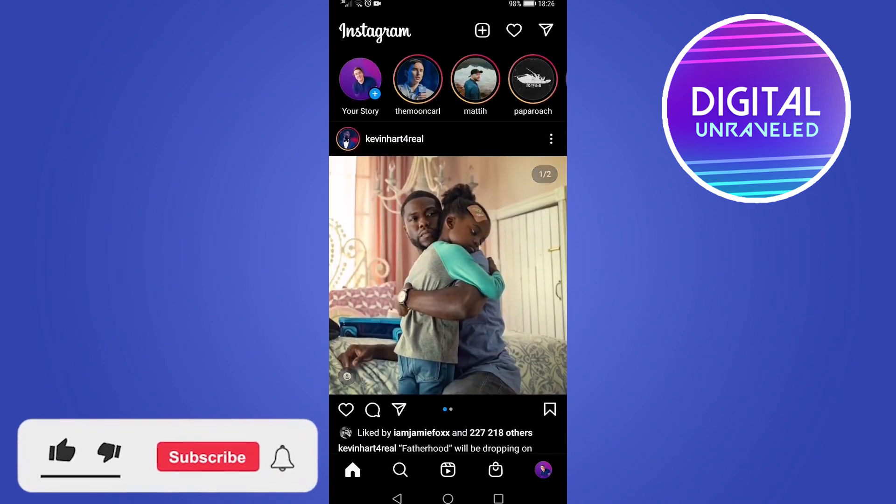
{"action": "left_click", "coordinate": [61, 458]}
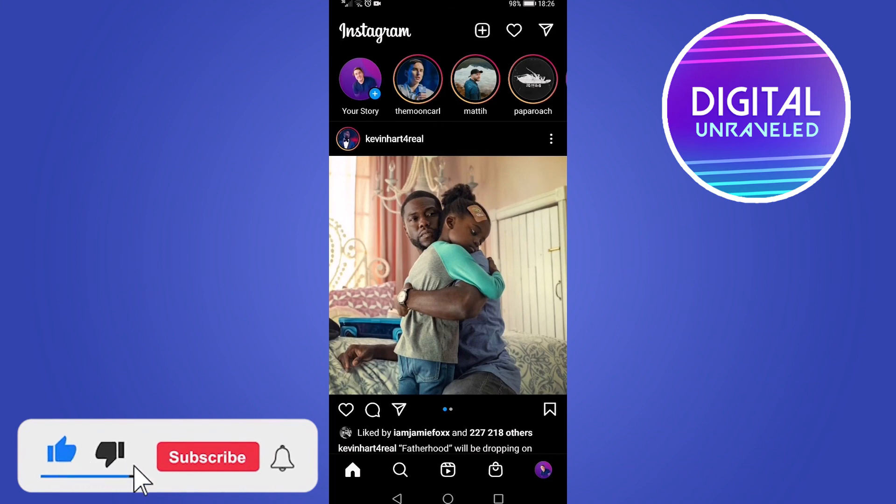